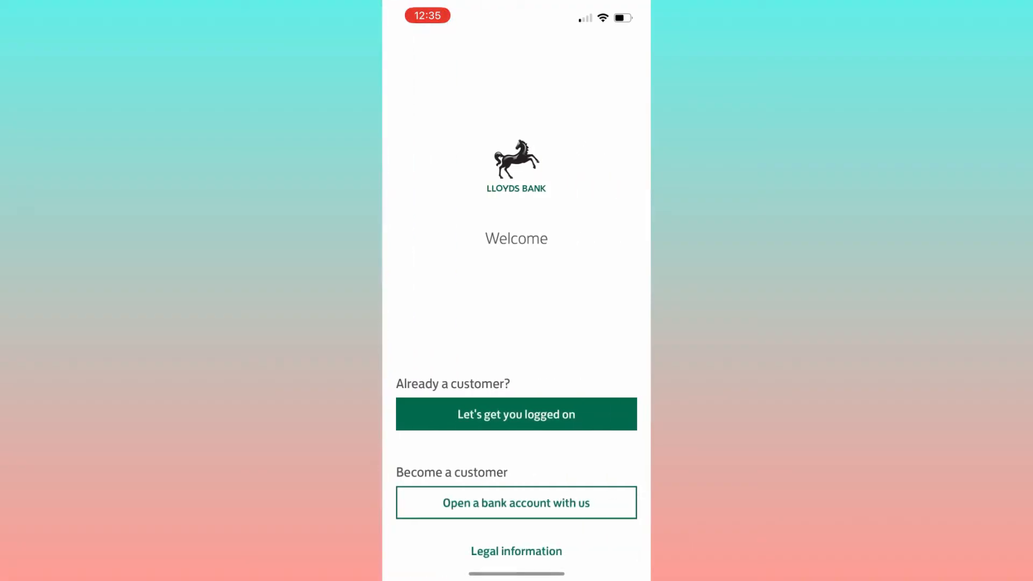
Step: Choose 'Let's get you logged on' from the app's Welcome screen to reach the logon page
click(516, 413)
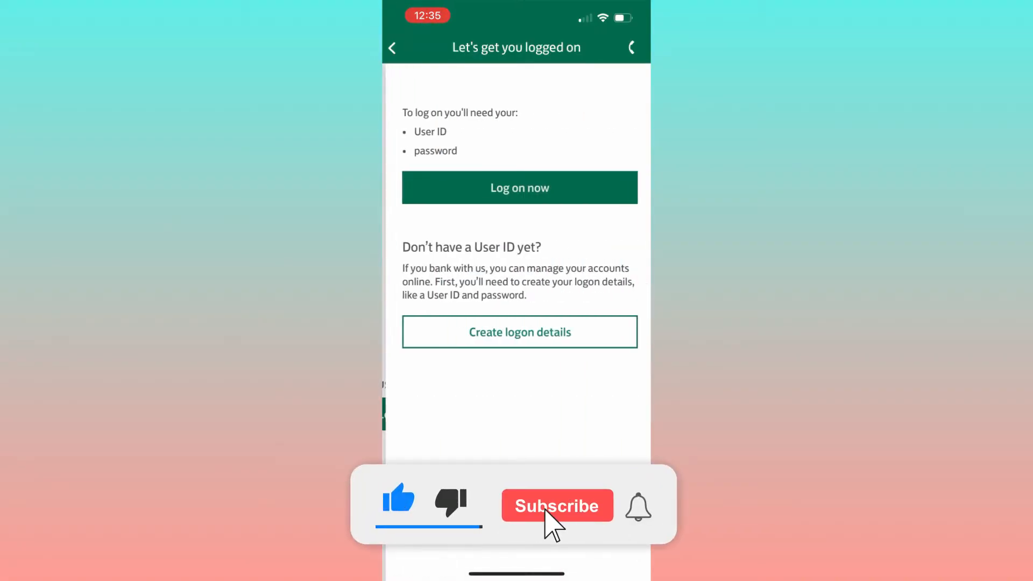
click(519, 188)
text(lloy)
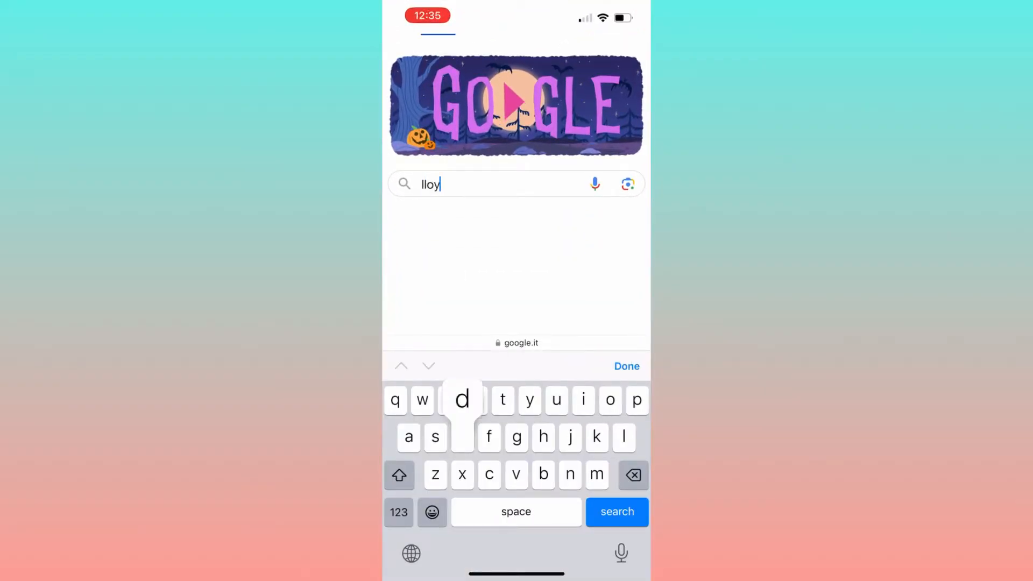
Step: Search Google for 'lloyds bank statement' and open the 'Statements | Online banking' result
click(616, 512)
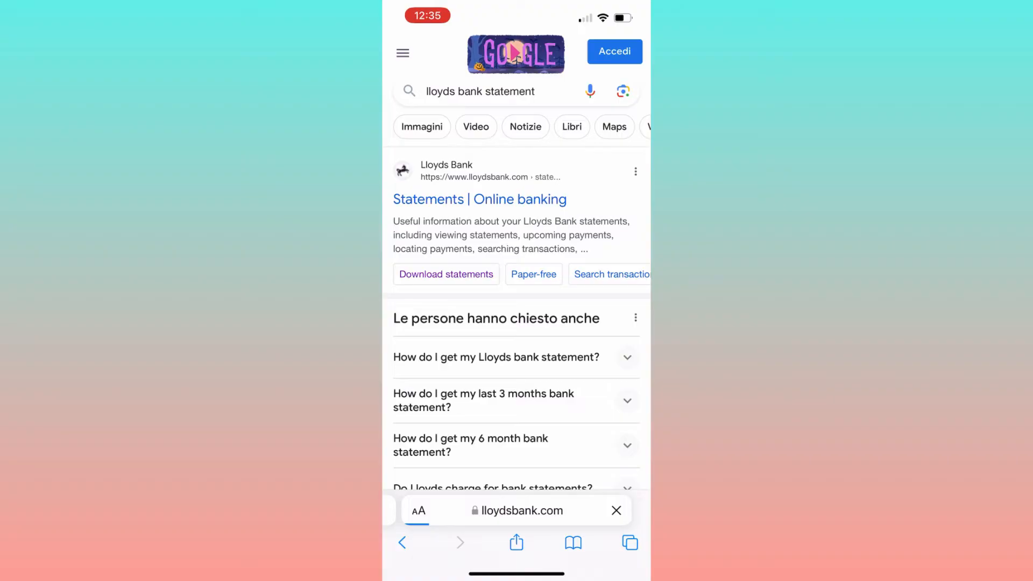
click(479, 199)
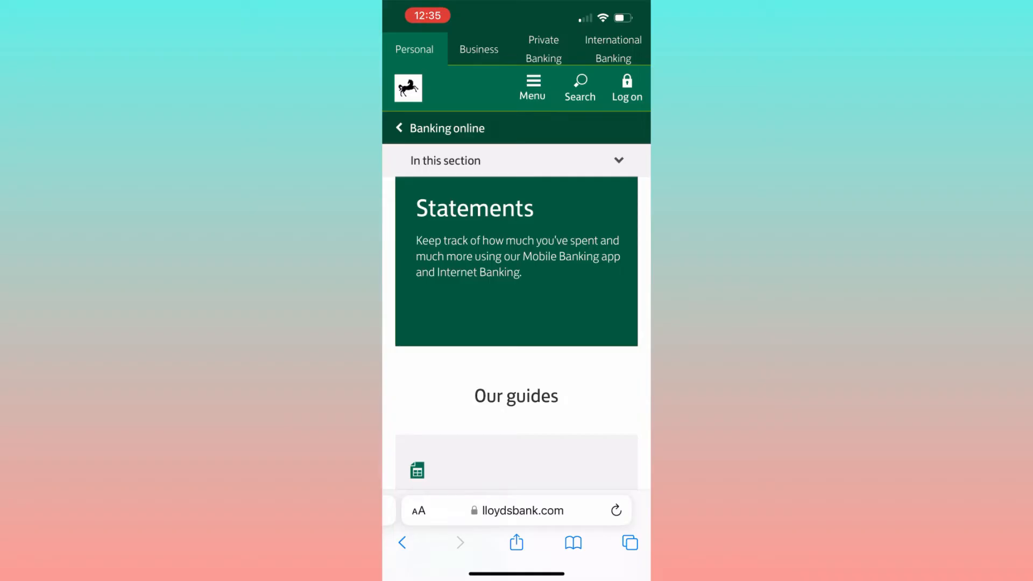
Step: Expand 'In this section' and go to the 'Download statements' page
click(625, 87)
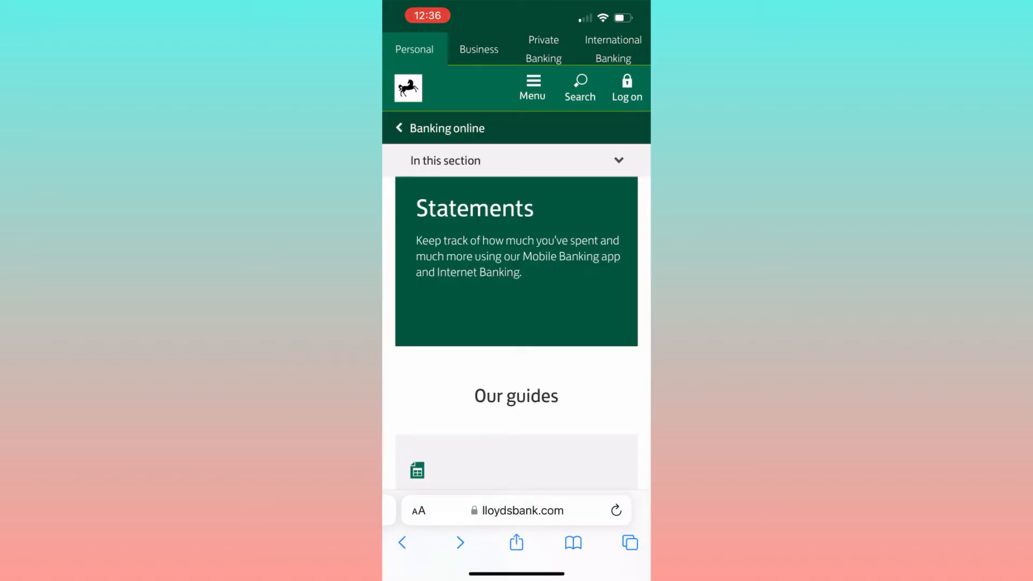
click(516, 161)
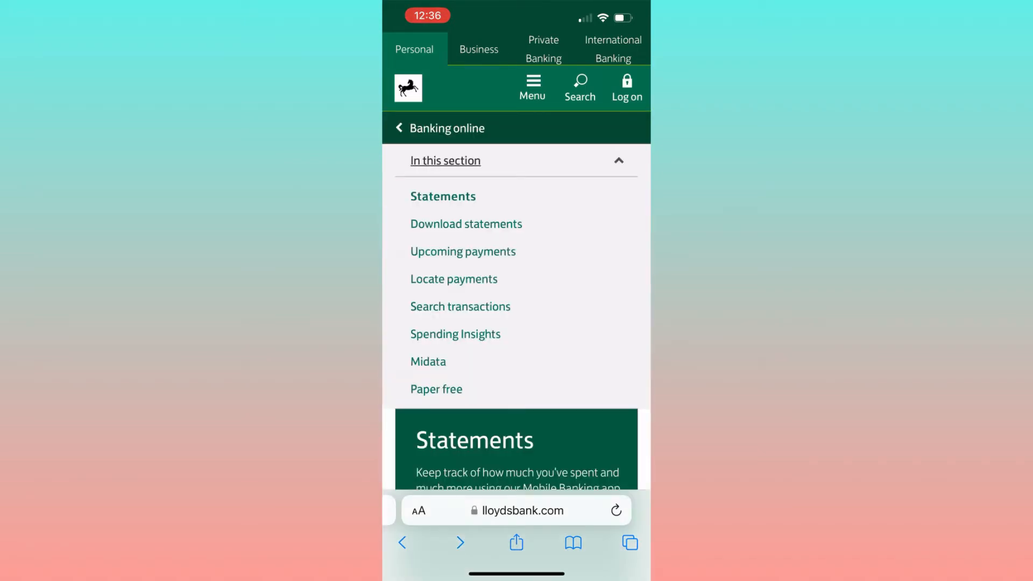
click(466, 223)
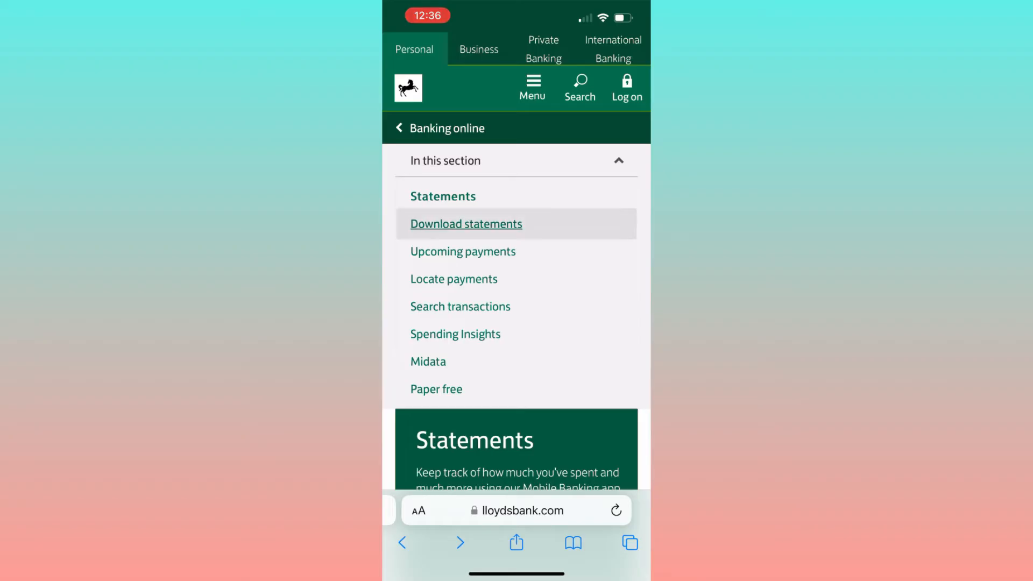
click(465, 223)
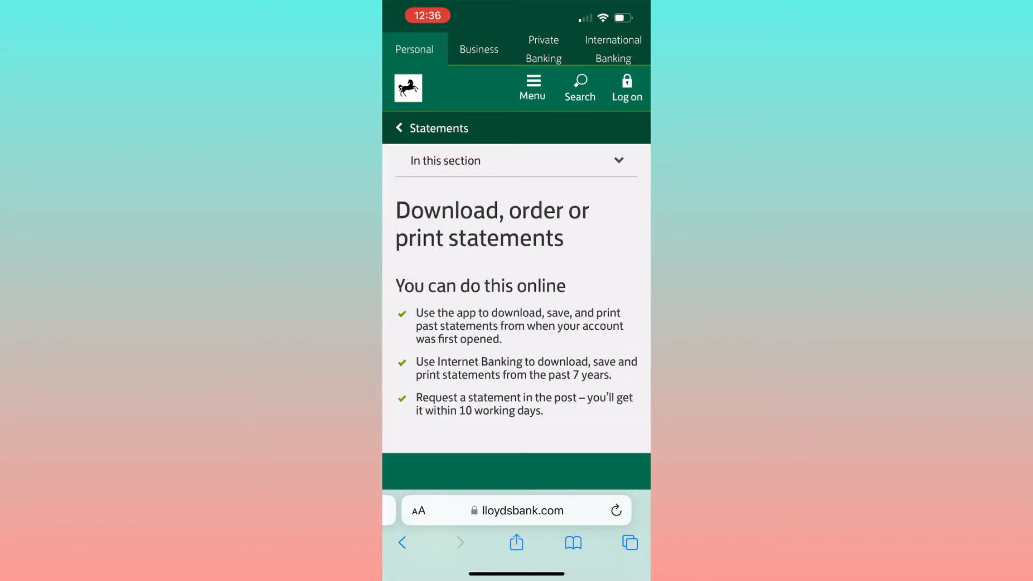
Step: Show and then dismiss the Log on options on the download statements page
click(625, 88)
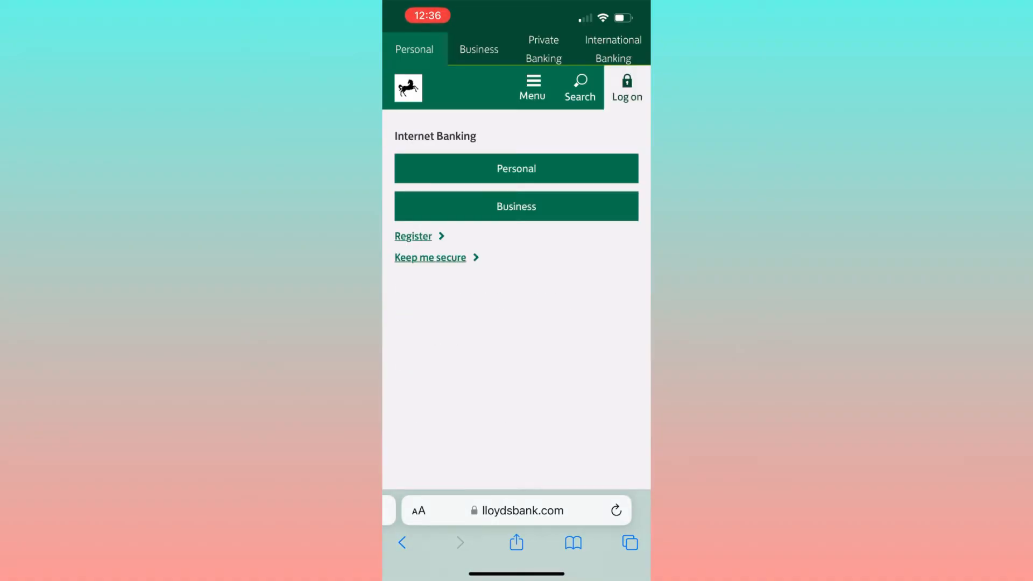
click(516, 168)
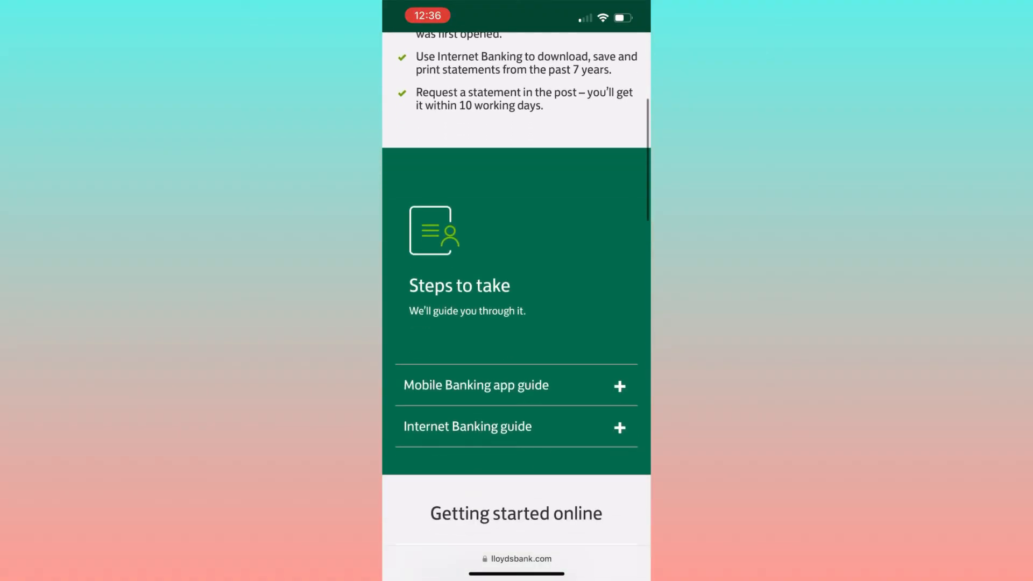
Step: Expand the 'Mobile Banking app guide' and 'Internet Banking guide' sections to show their steps
click(516, 388)
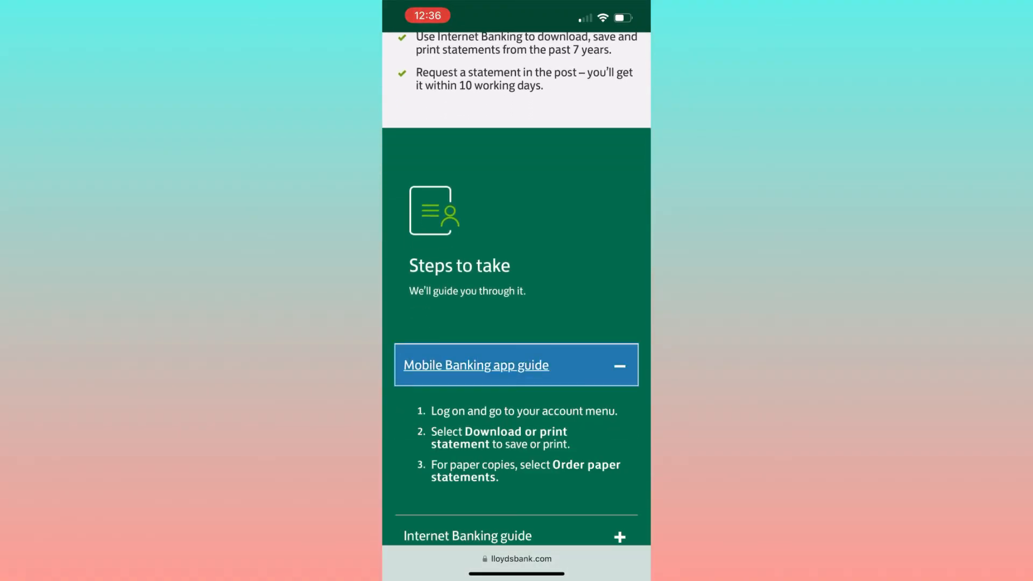
scroll(up, 3)
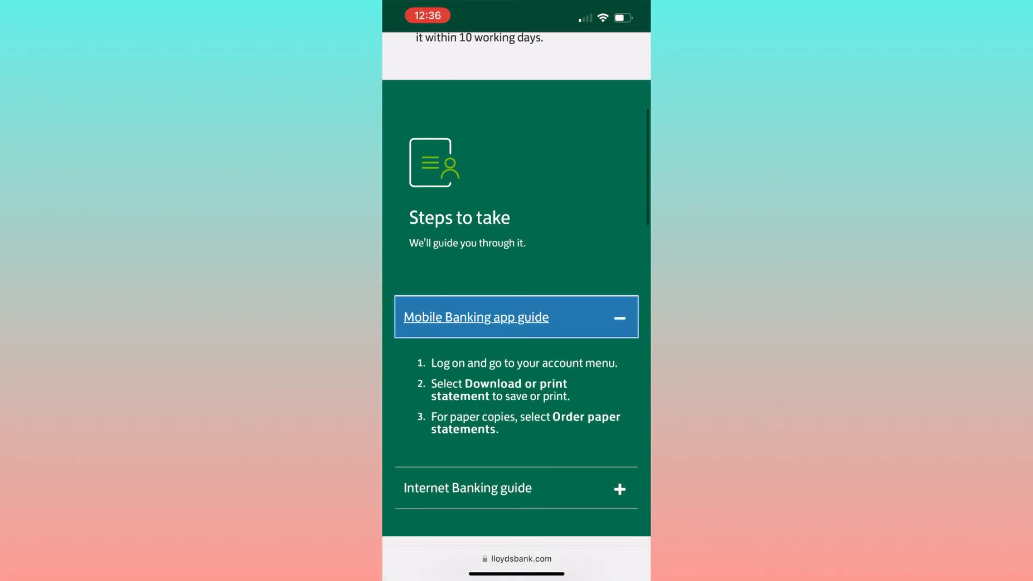
scroll(up, 3)
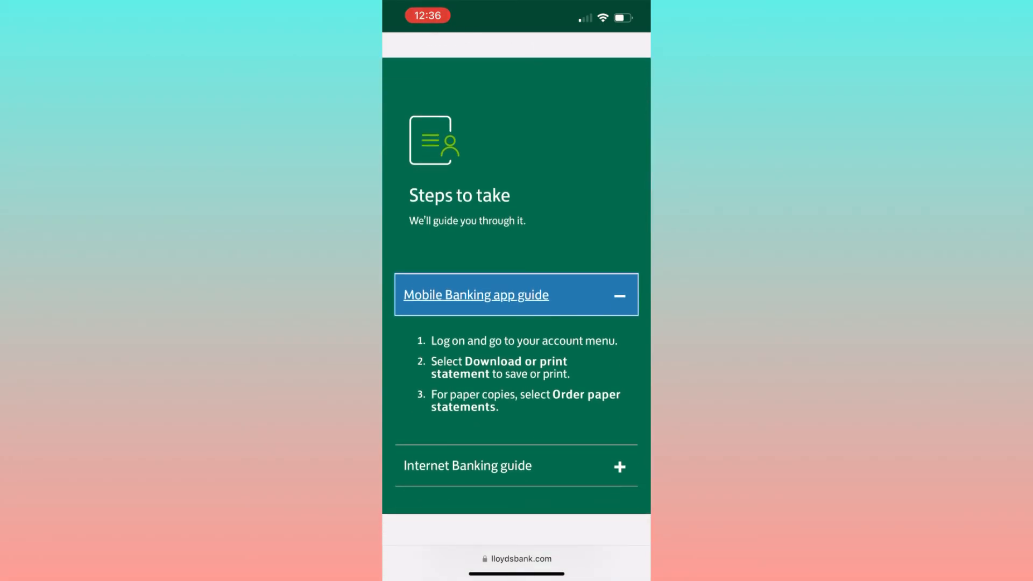
click(516, 464)
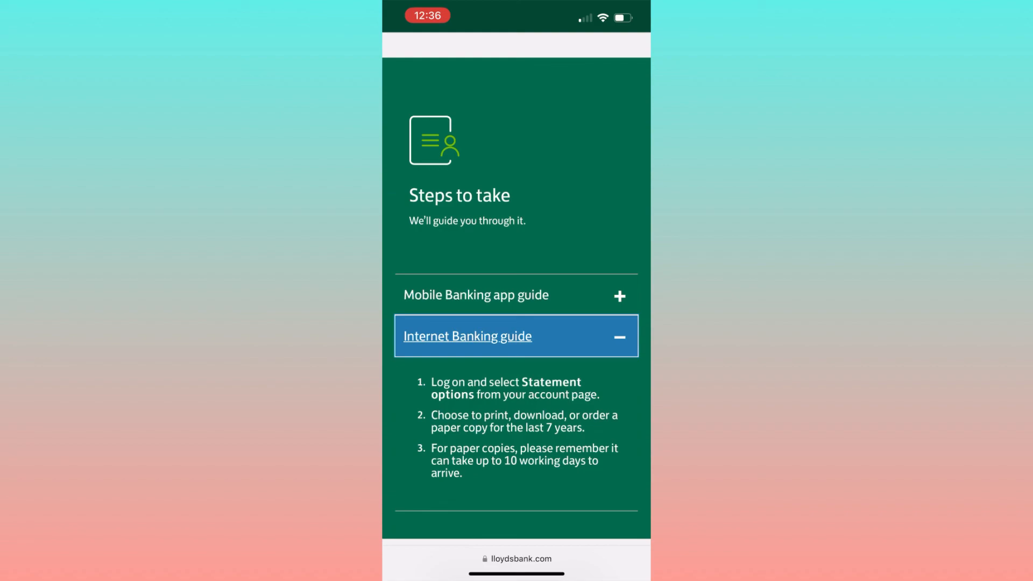
scroll(down, 3)
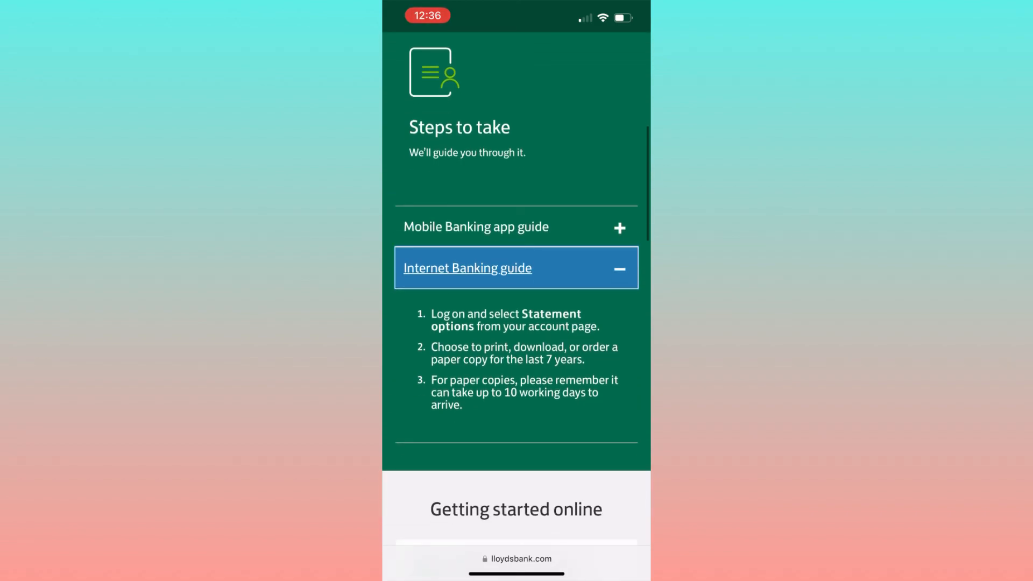